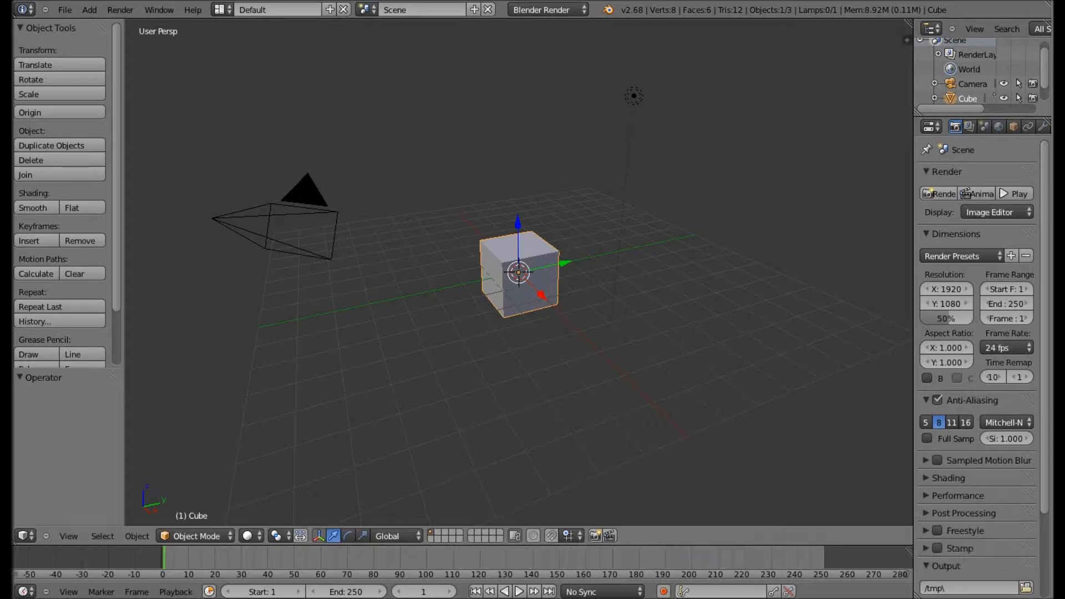
# - Bring up the Open file browser on the model library to choose WCMV.Repairbot.x.xblend.blend
pyautogui.click(65, 10)
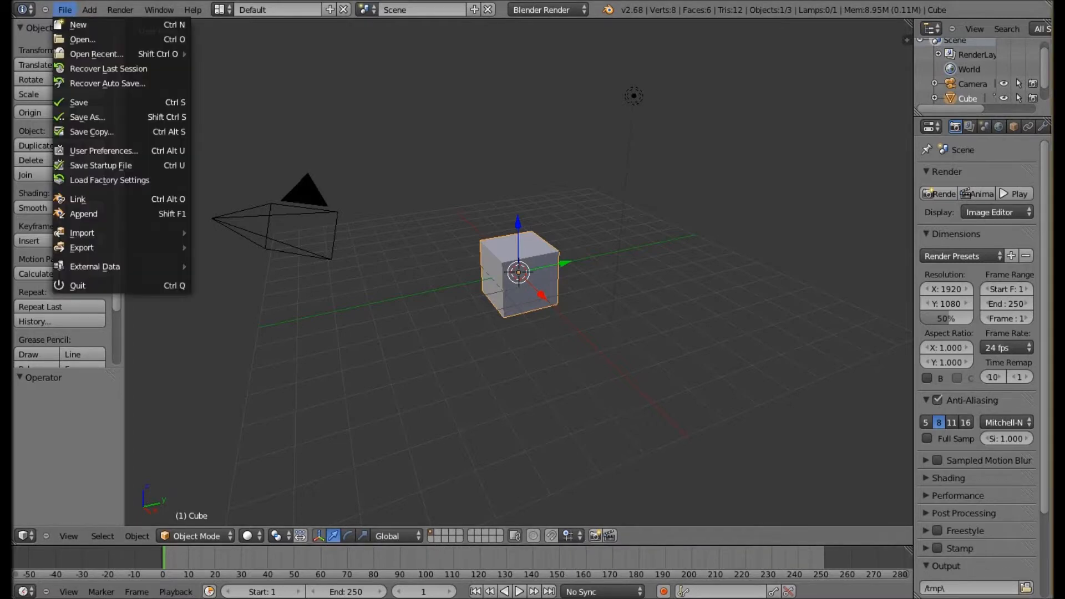
pyautogui.click(82, 39)
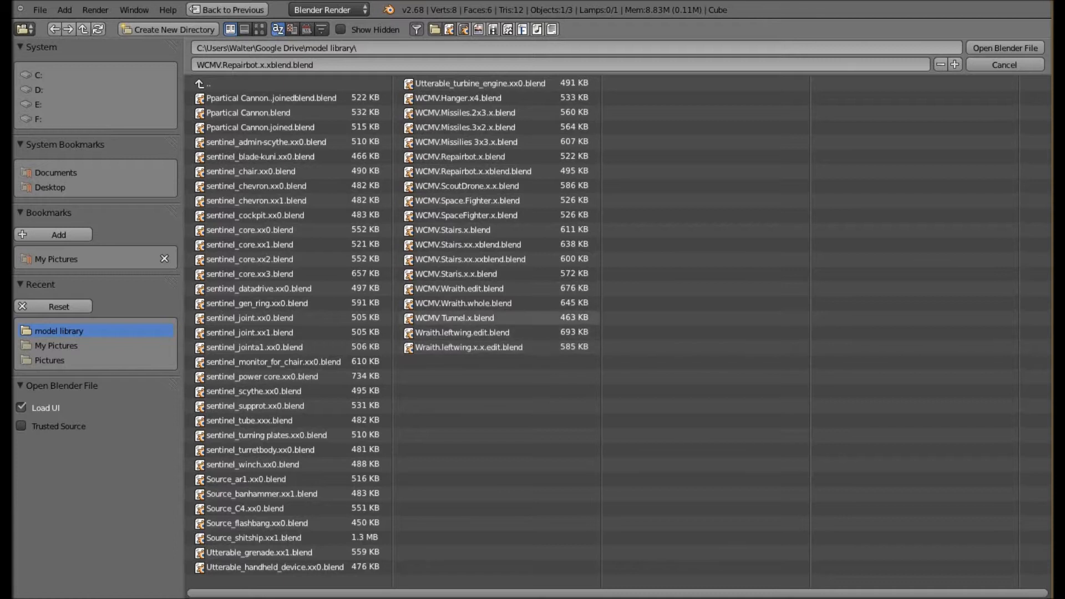
# - Load the Repairbot file and move the model up to a new position in the scene
pyautogui.click(1006, 47)
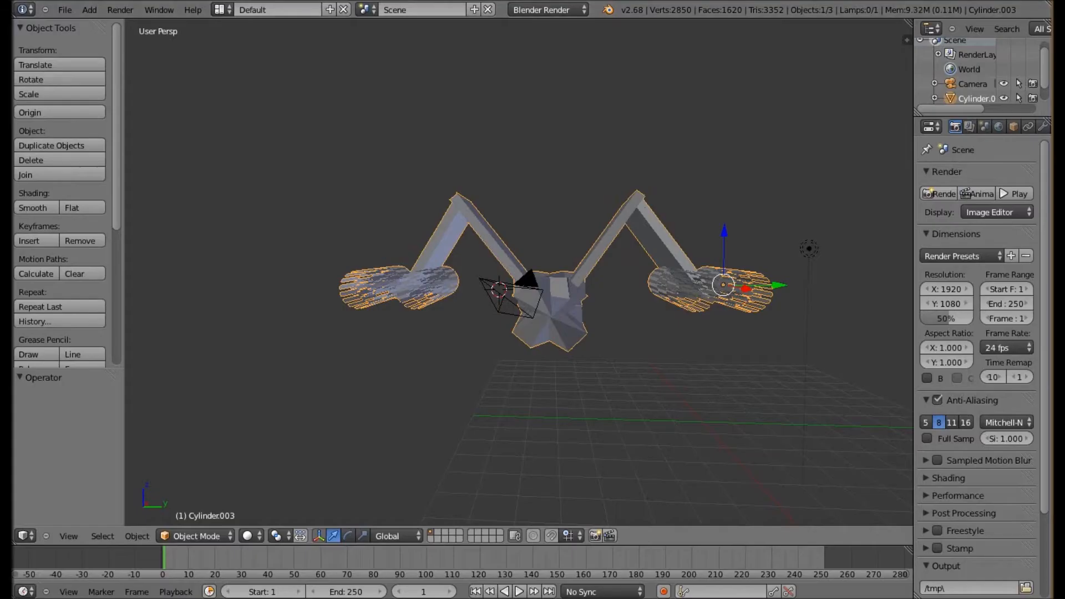
pyautogui.press('a')
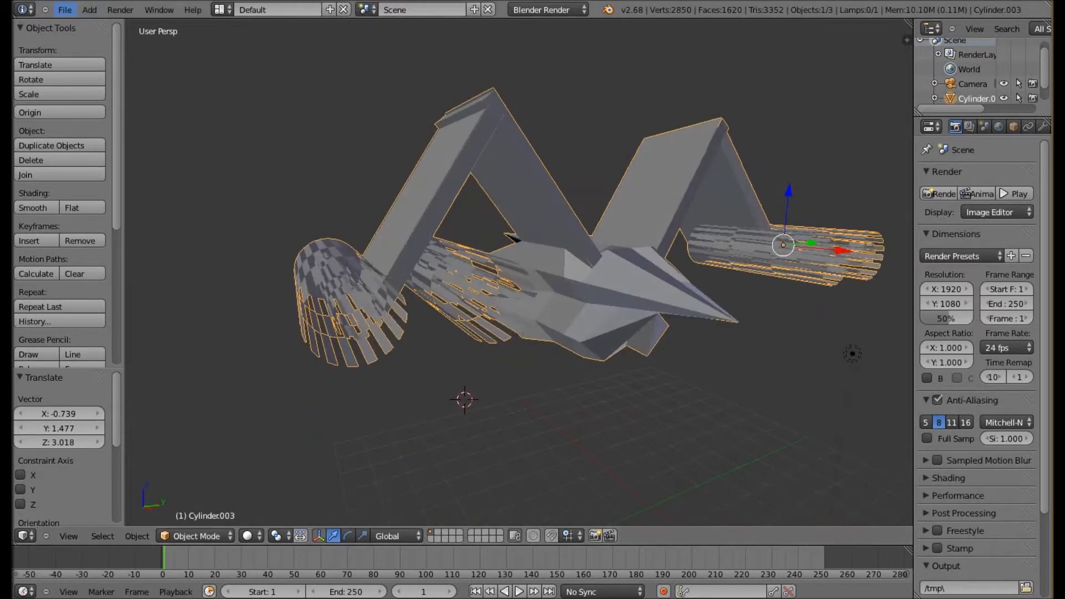
# - Load the Particle Cannon file and keep its cylinder-and-cube model in Object Mode
pyautogui.click(65, 9)
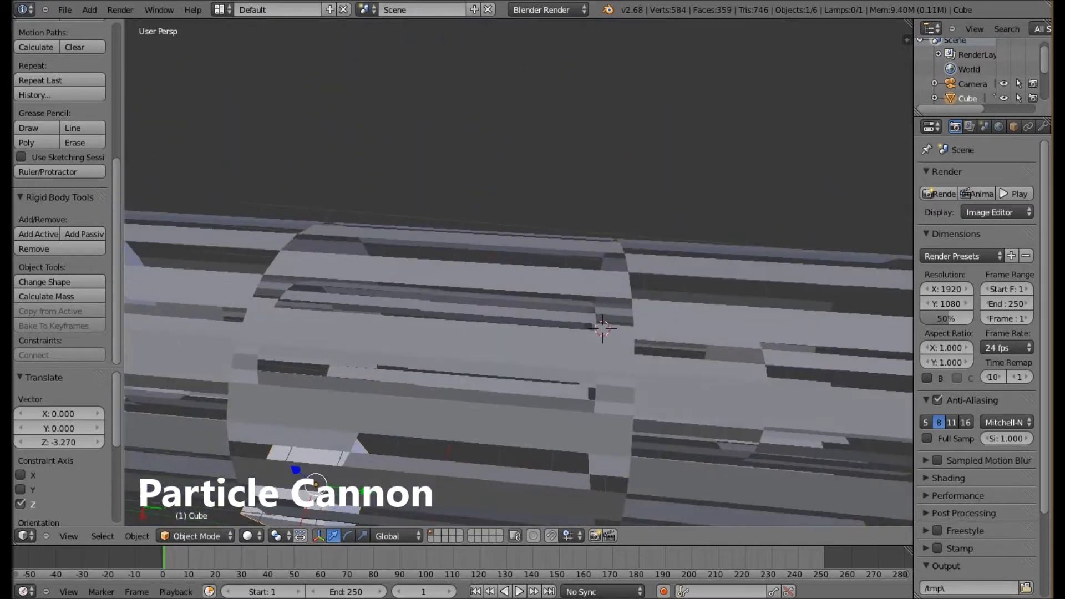
pyautogui.click(195, 536)
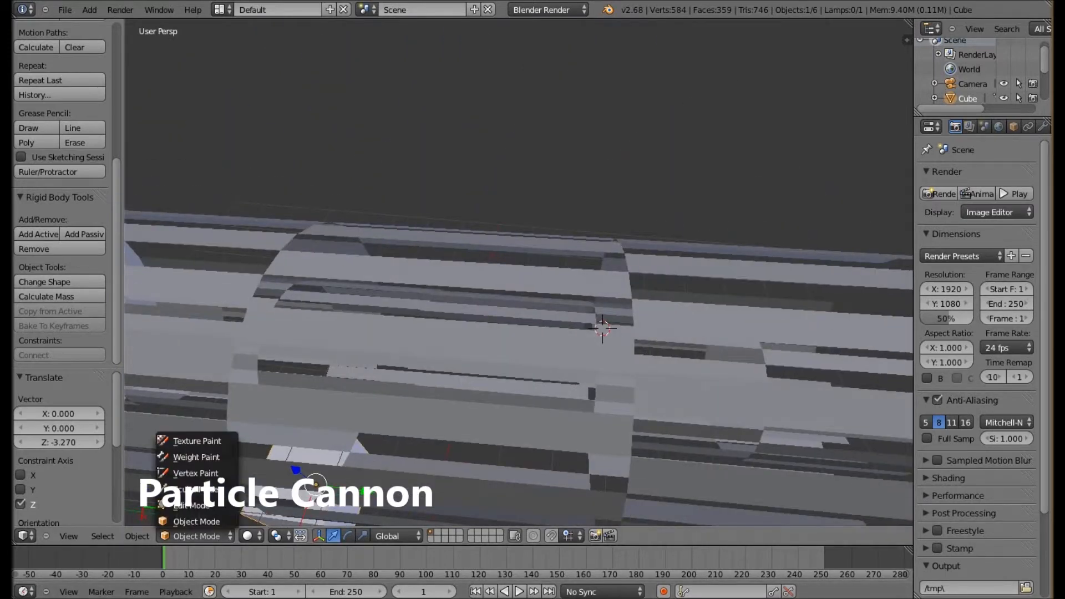
pyautogui.click(189, 489)
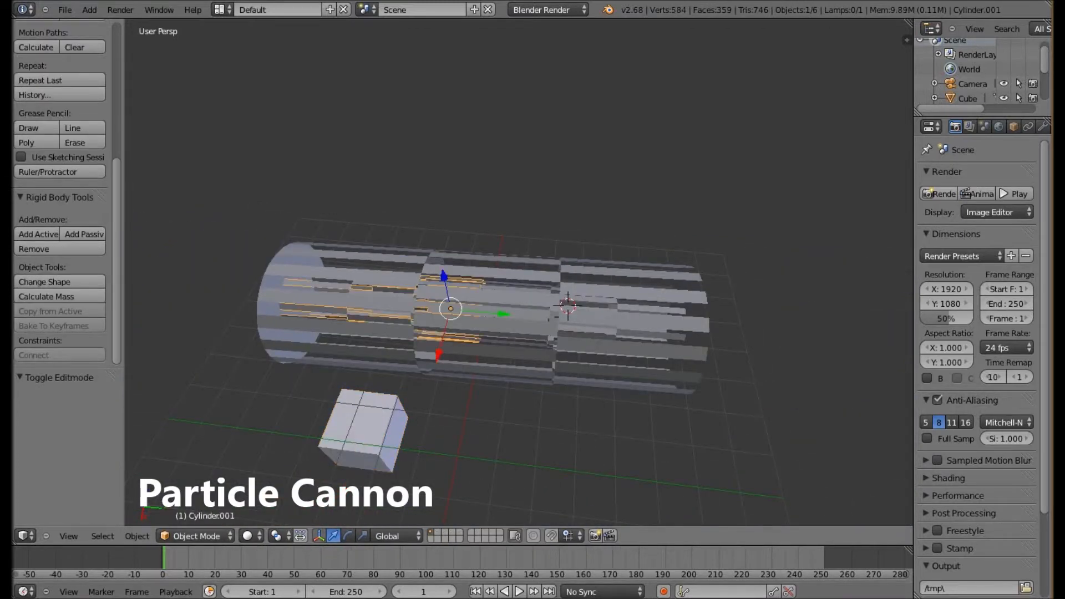
# - Switch the Particle Cannon's barrel cylinder into Edit Mode to expose its slotted faces
pyautogui.press('Tab')
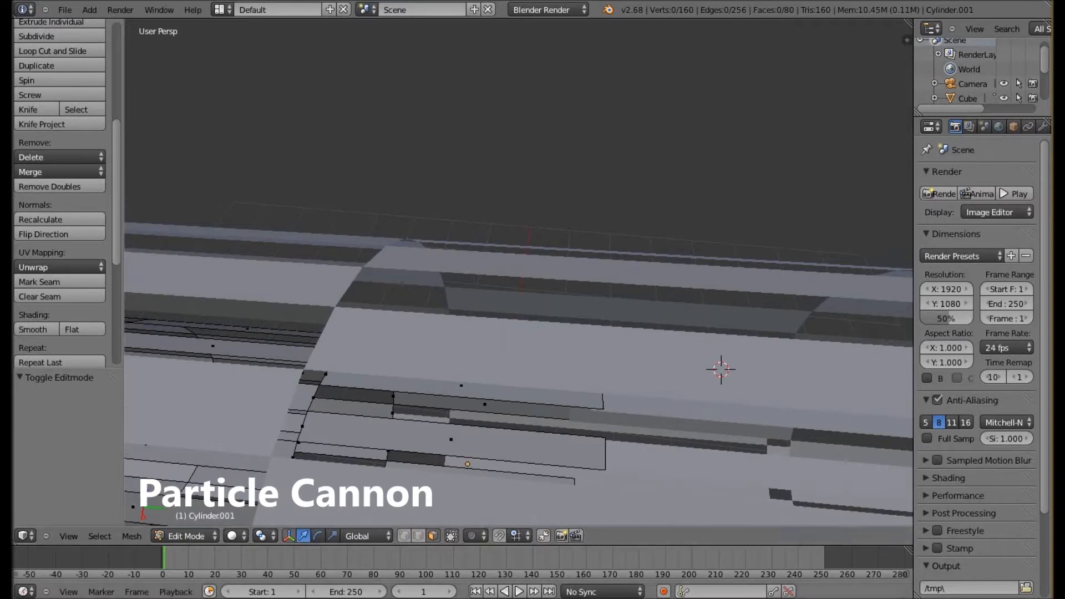
pyautogui.click(192, 536)
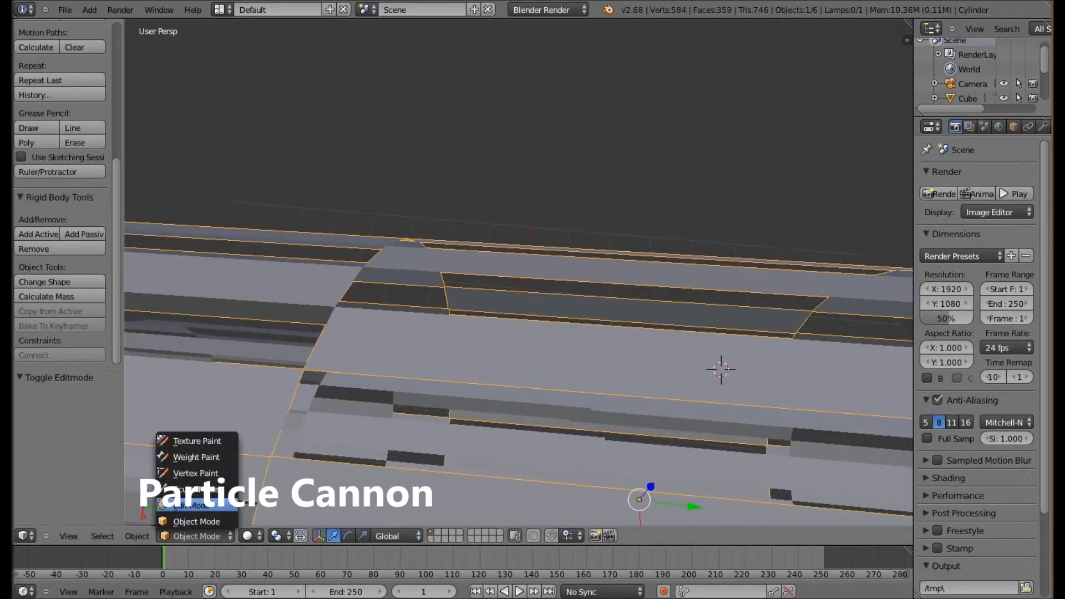
pyautogui.click(189, 506)
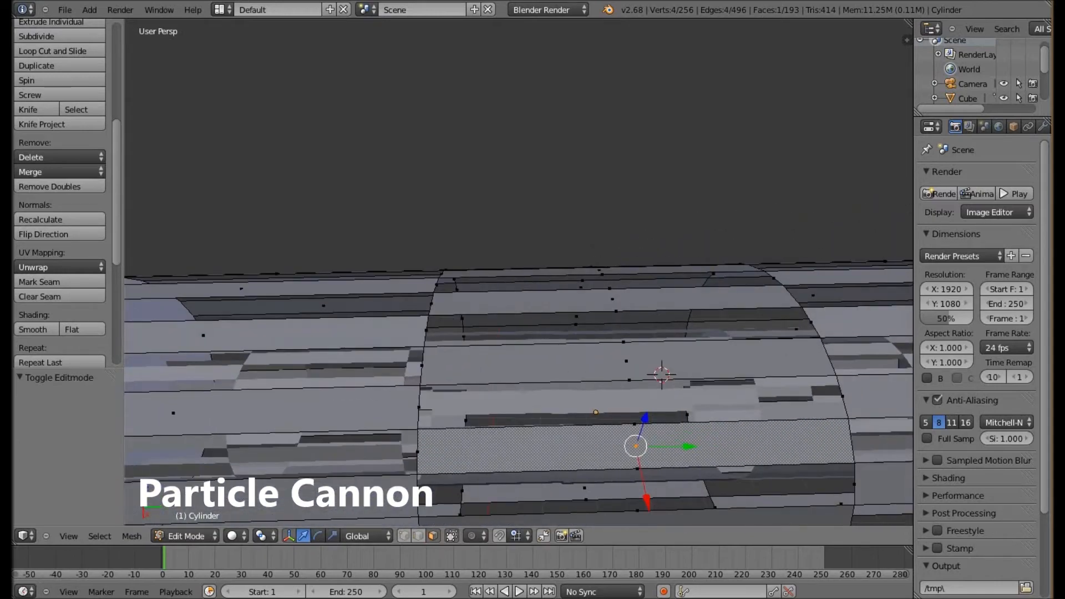
pyautogui.click(181, 536)
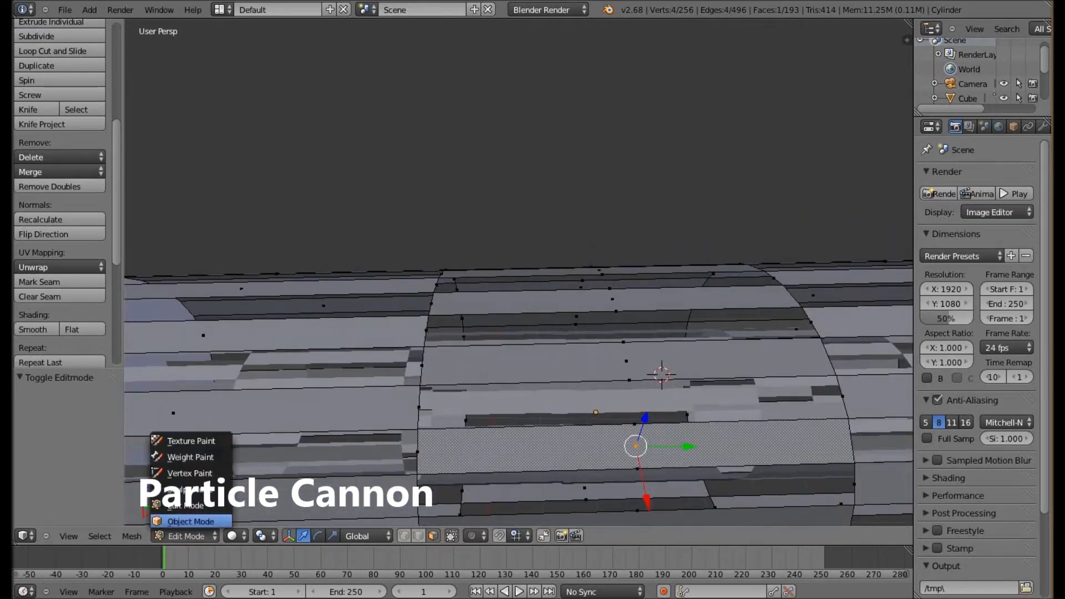
# - Set the barrel cylinder back to Object Mode so the whole slotted tube shows
pyautogui.click(190, 522)
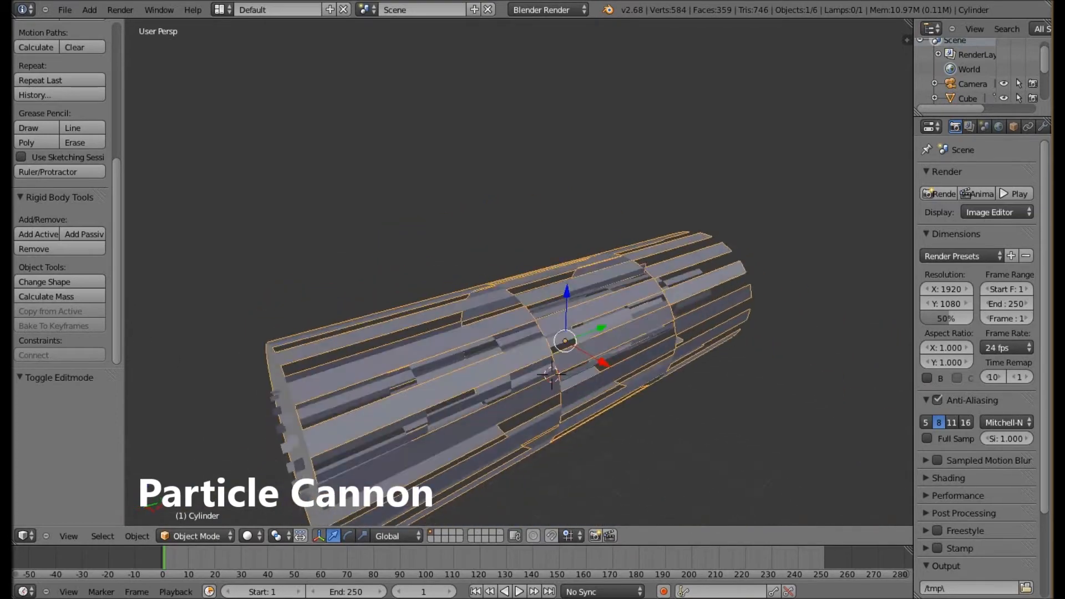
# - Load the Star Fighter .blend, showing its pointed hull, cone nose and side cylinders
pyautogui.click(64, 10)
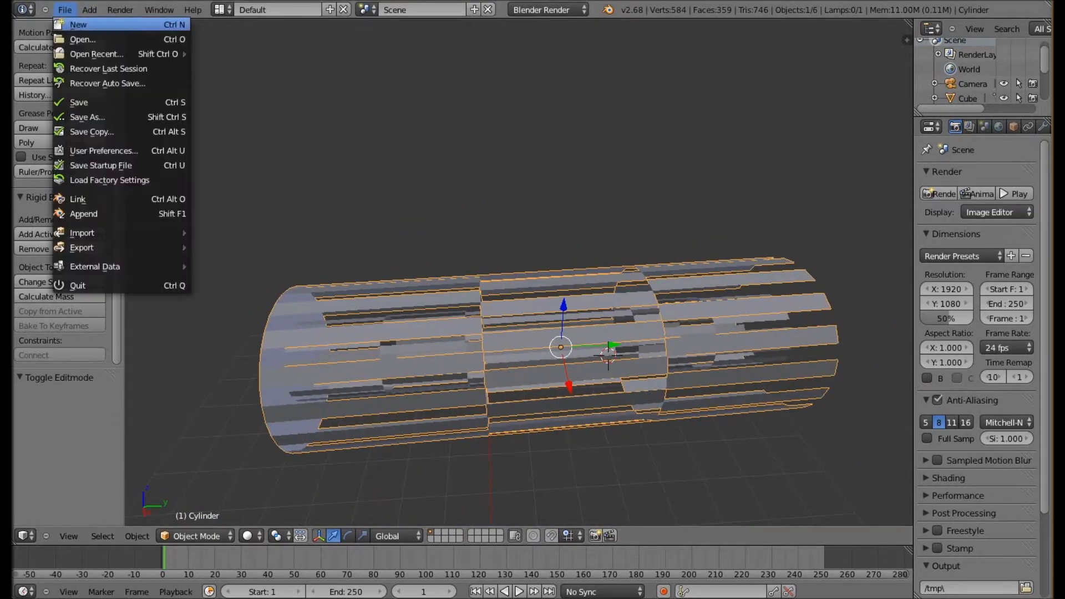
pyautogui.click(82, 39)
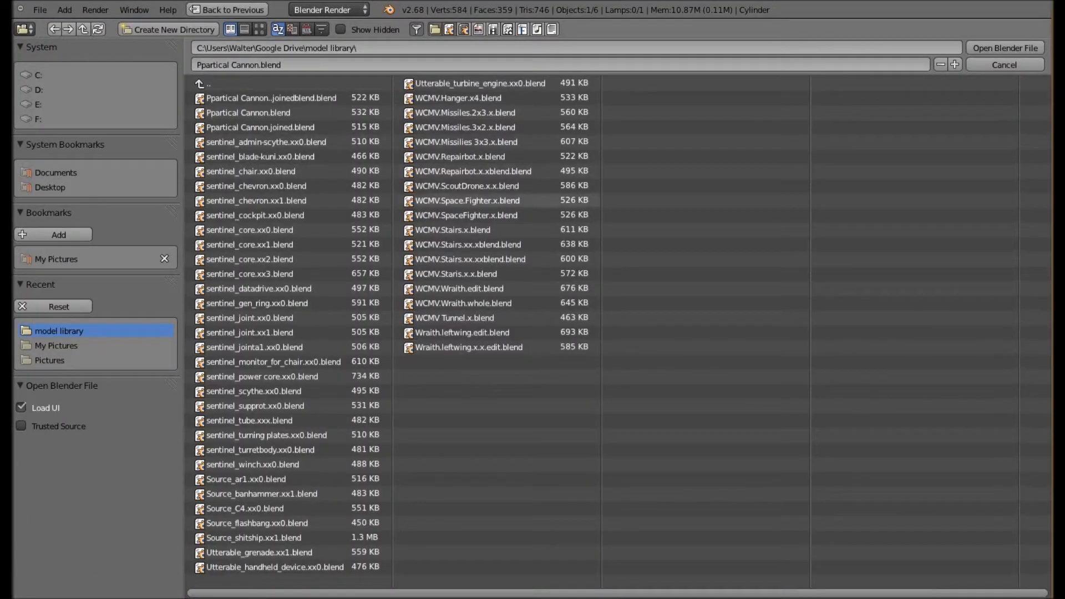
pyautogui.click(1004, 48)
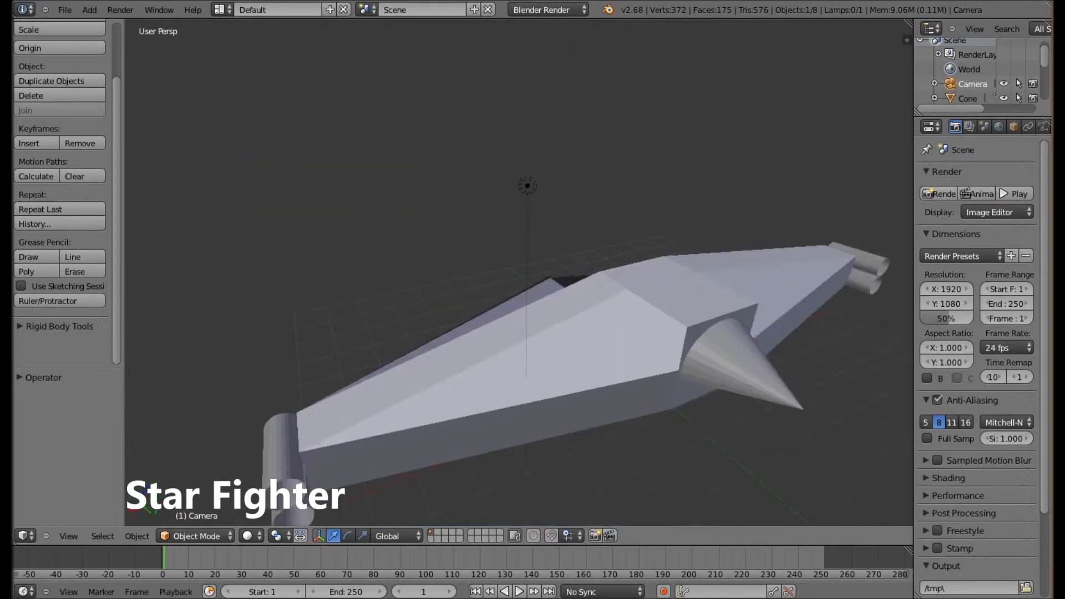
# - Load the Stairs .blend from the model library into the scene
pyautogui.click(65, 10)
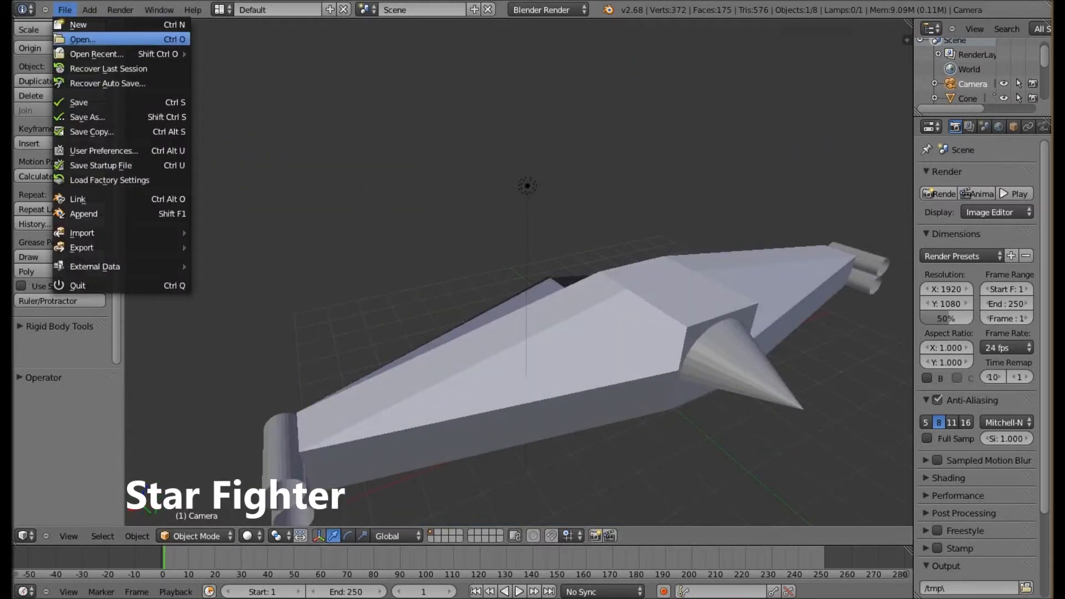
pyautogui.click(83, 39)
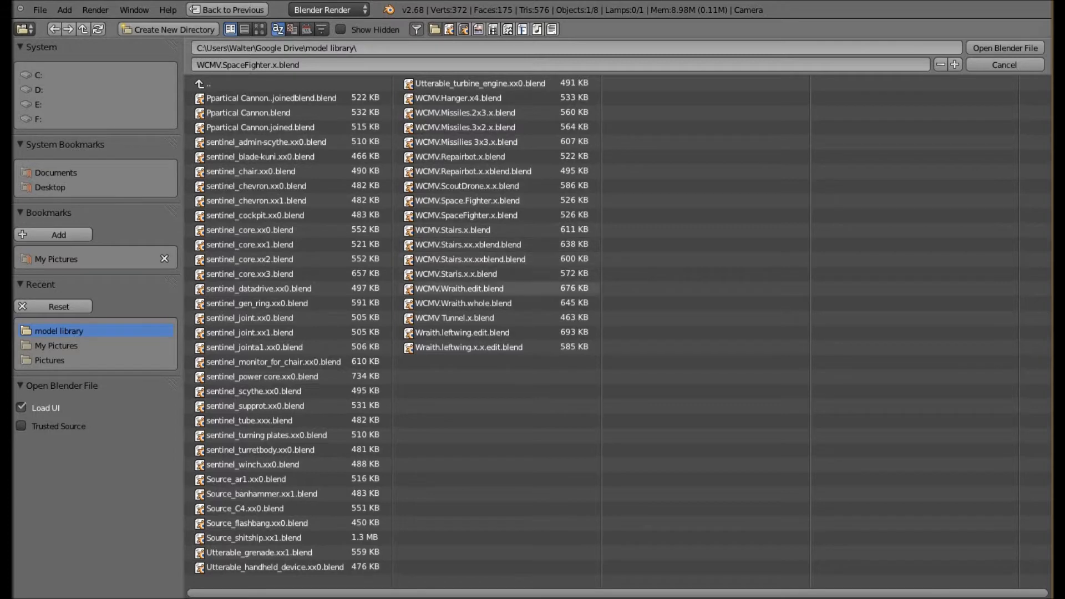
pyautogui.click(459, 289)
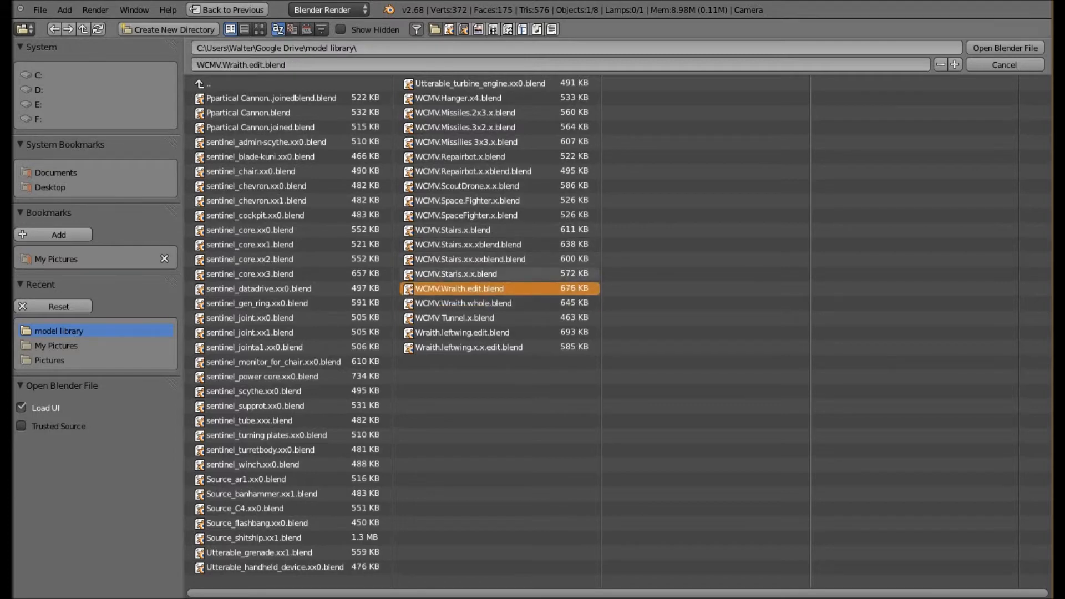
pyautogui.click(1004, 48)
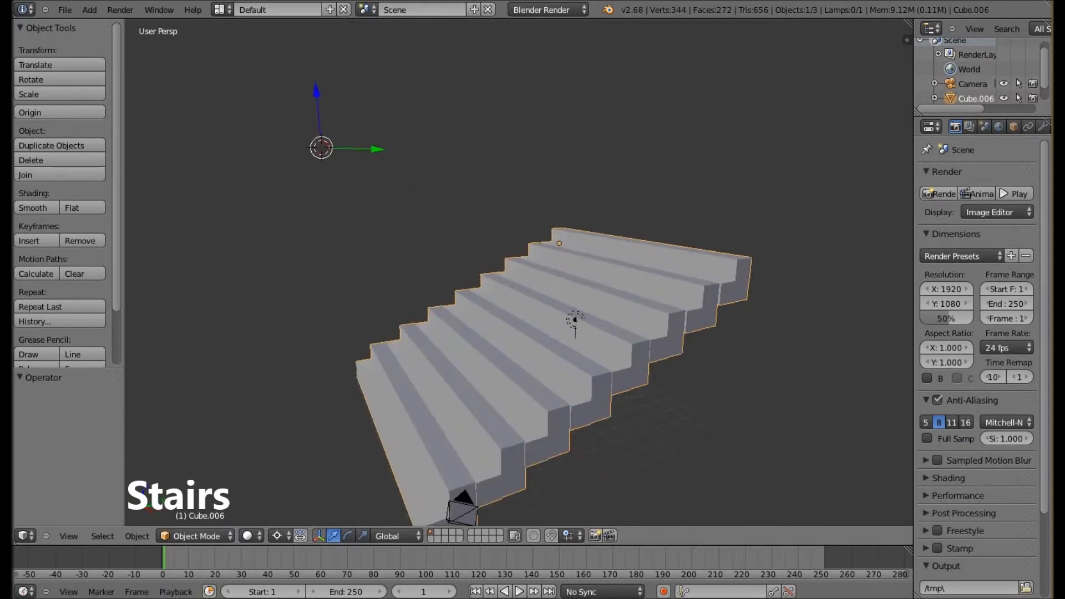
# - Select the camera at the base of the stairs and return to the File menu
pyautogui.click(468, 455)
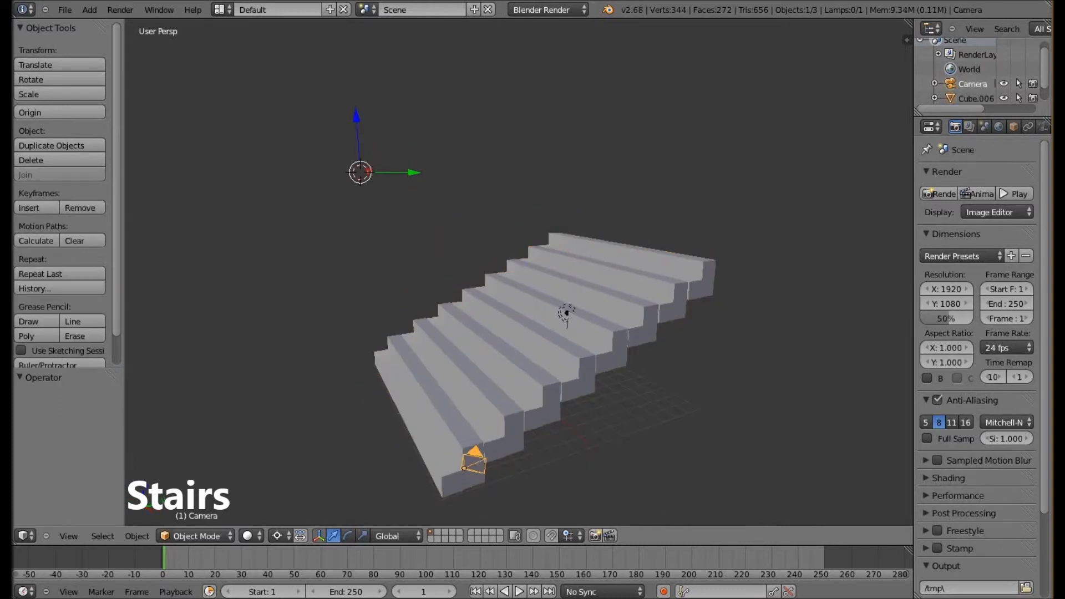
pyautogui.click(544, 306)
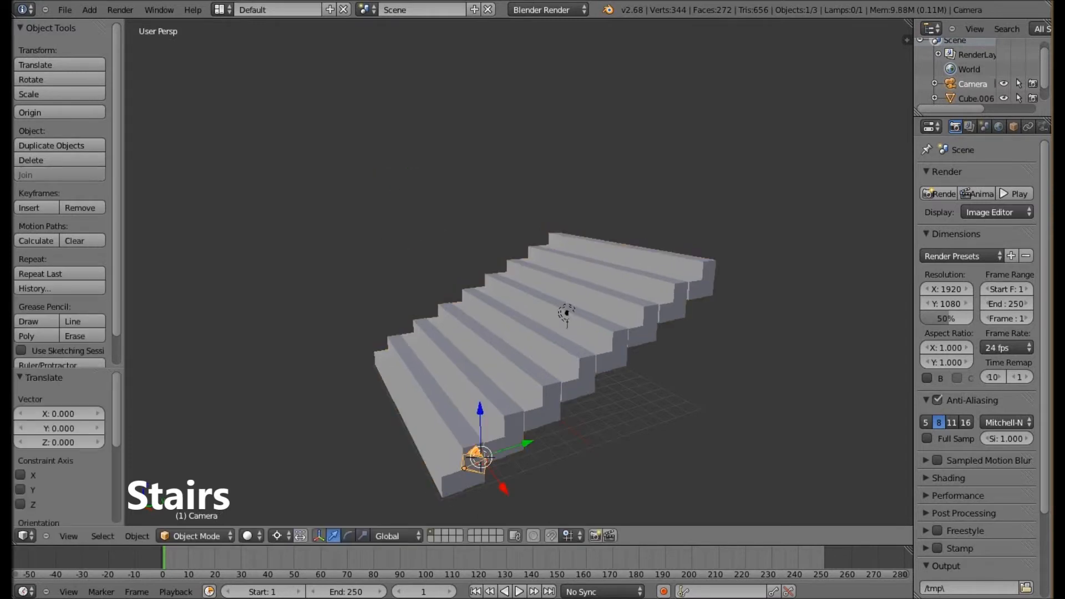
pyautogui.click(64, 10)
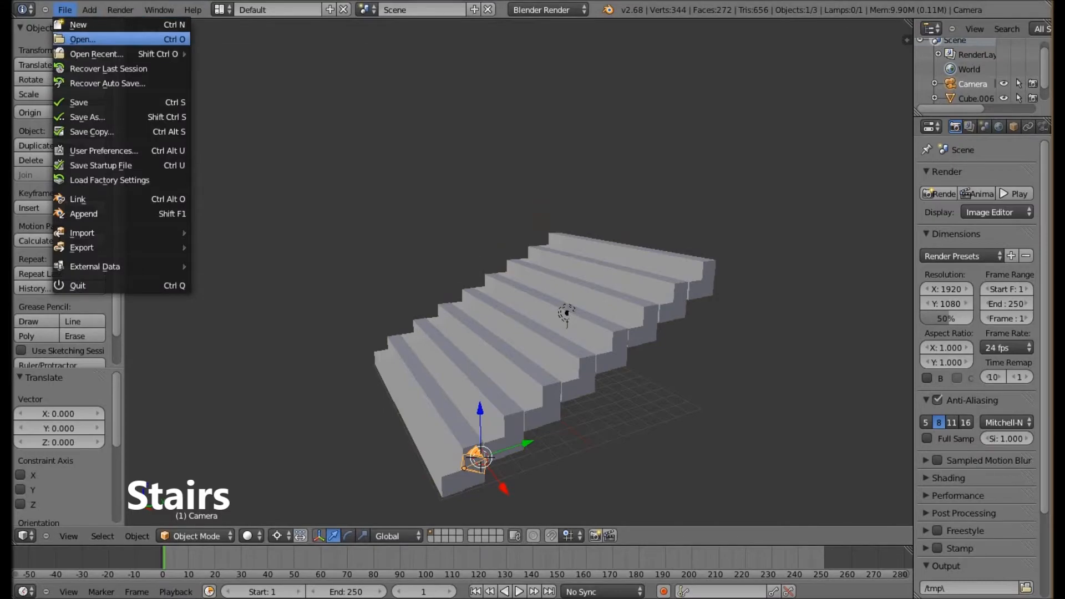
# - Load WCMV.ScoutDrone.x.x.blend, replacing the stairs with the winged drone model
pyautogui.click(83, 39)
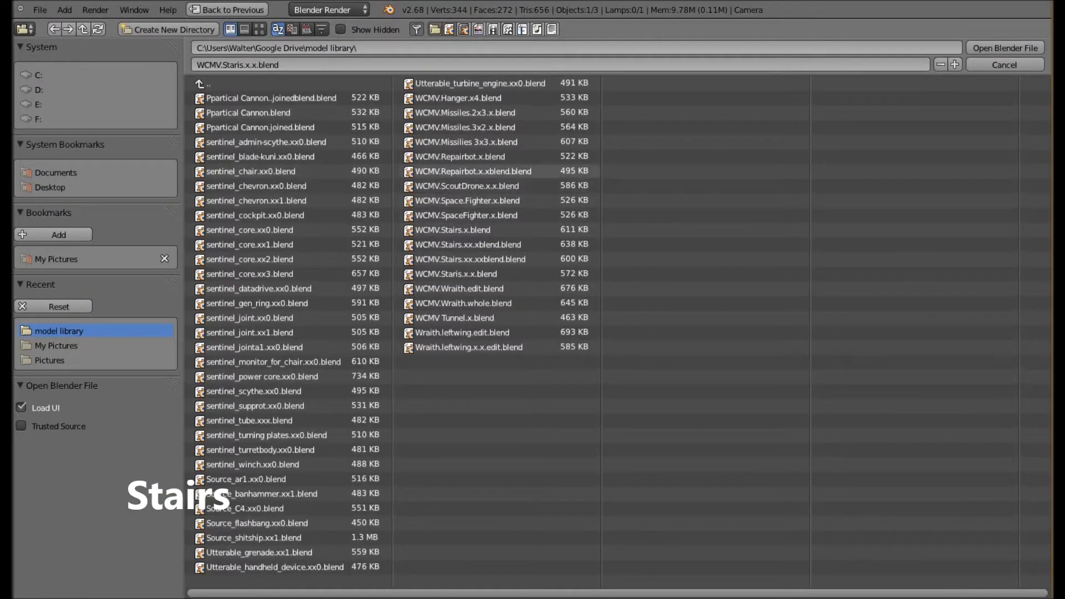
pyautogui.click(466, 186)
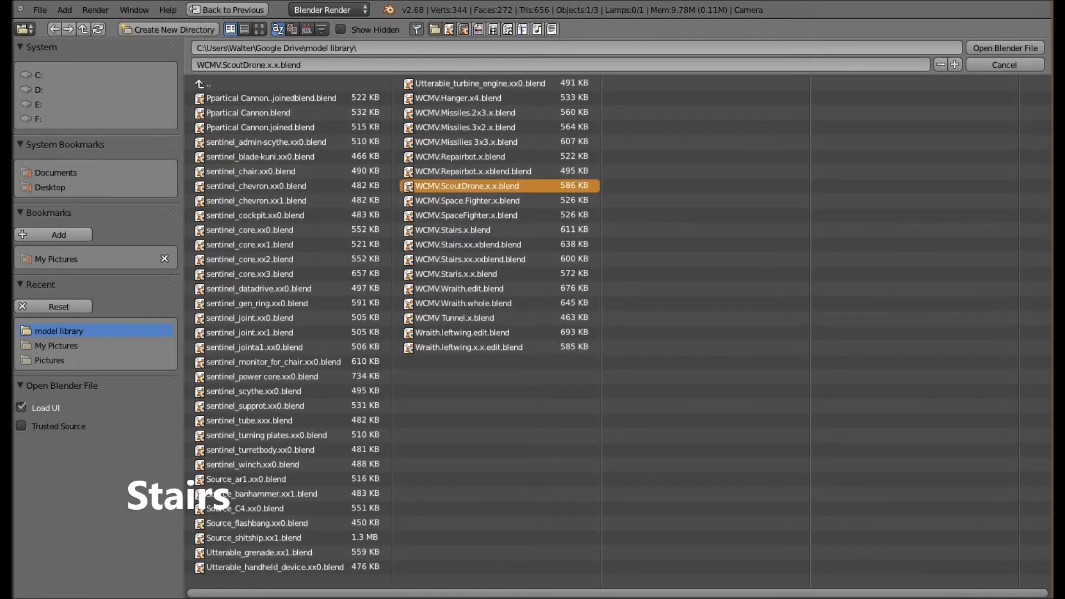
pyautogui.click(1005, 48)
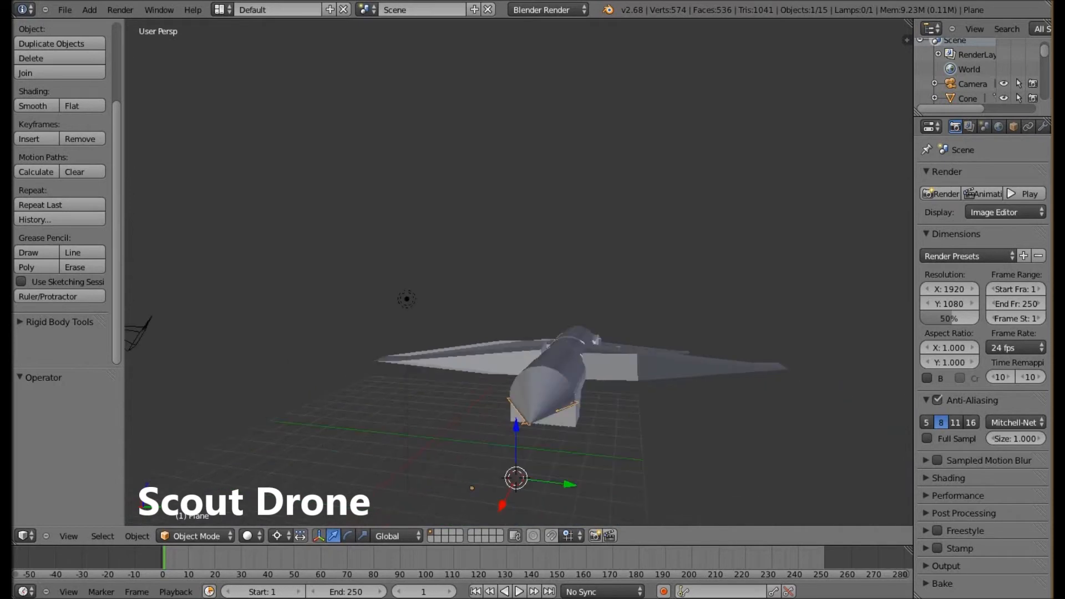
pyautogui.click(64, 10)
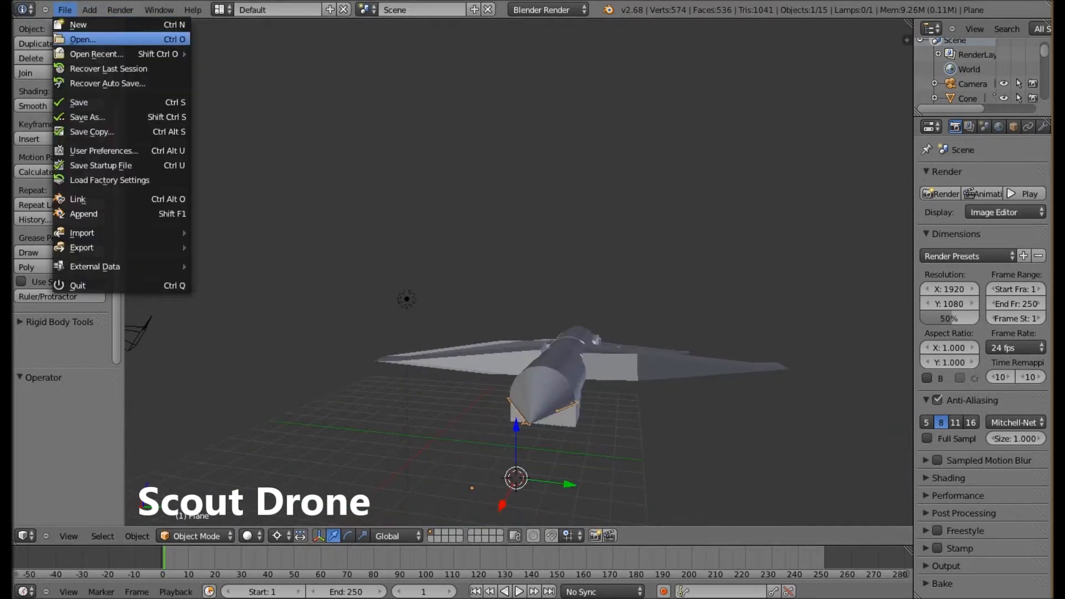
# - Load the Missile Cache .blend files and bring the curved wing mesh into Edit Mode
pyautogui.click(83, 39)
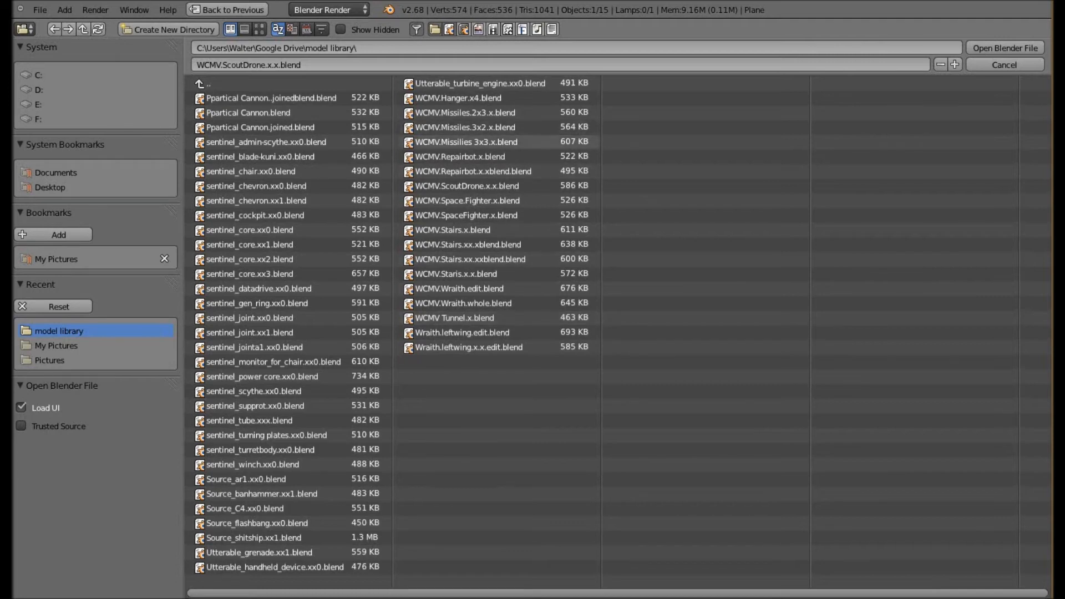
pyautogui.click(1004, 48)
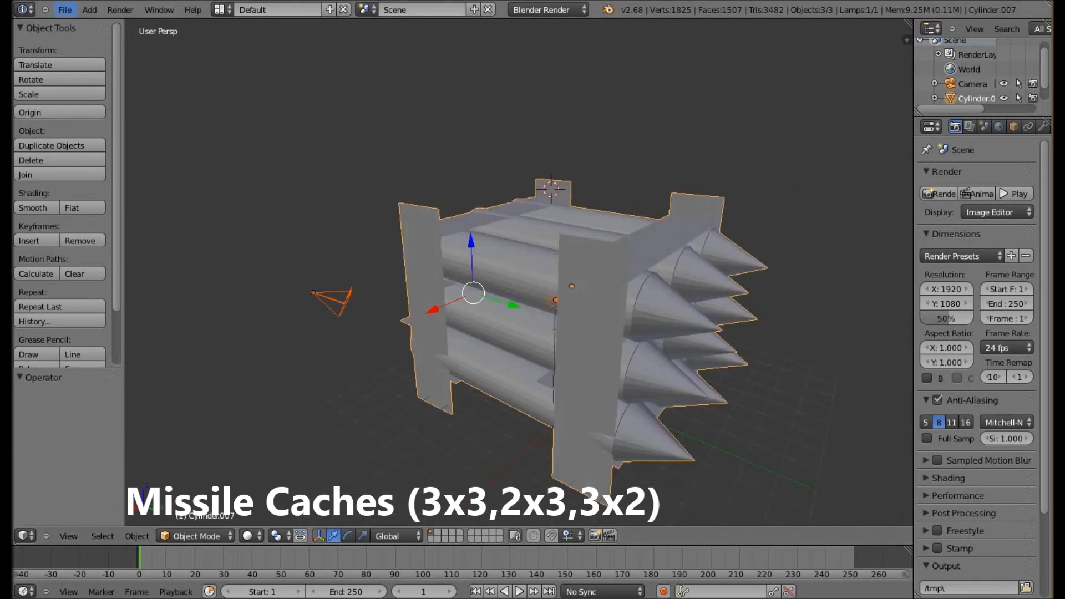
pyautogui.click(65, 10)
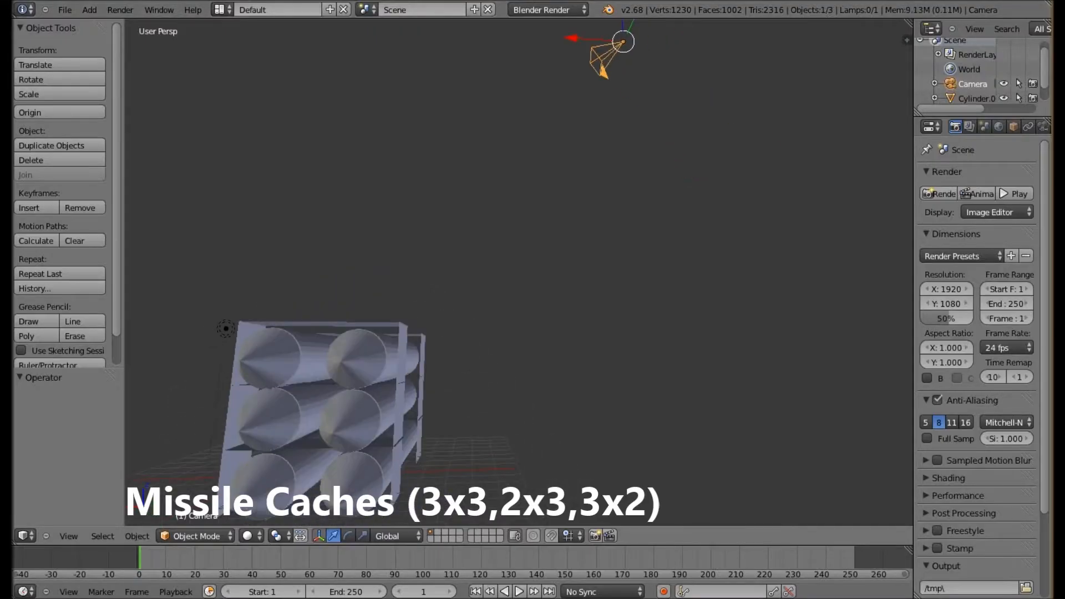
pyautogui.click(65, 10)
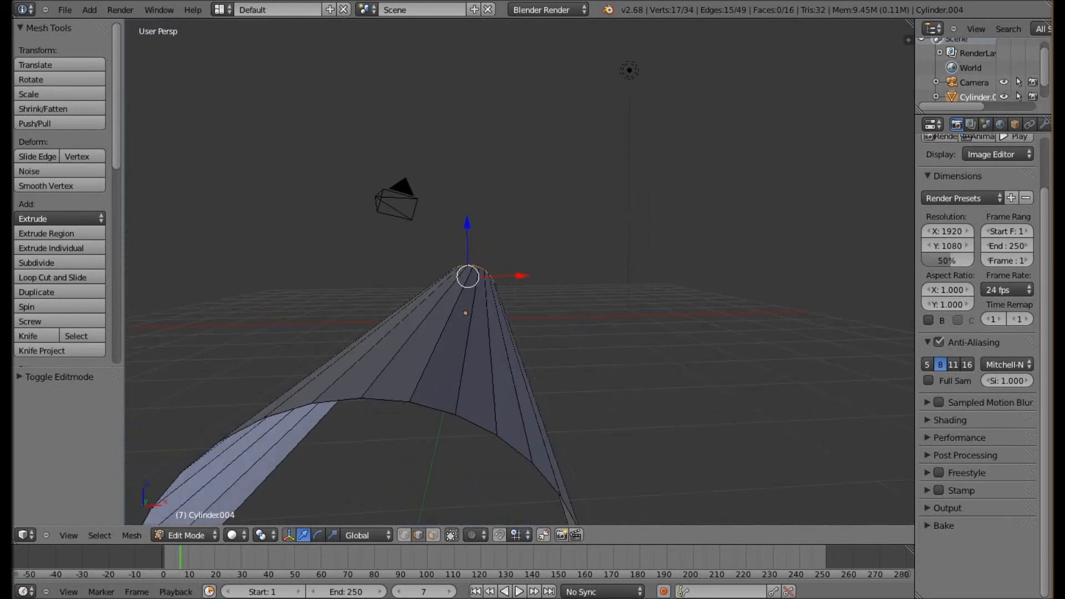
# - Reload WCMV.Repairbot.x.blend and switch the Repair Bot into Edit Mode showing its vertices
pyautogui.click(64, 10)
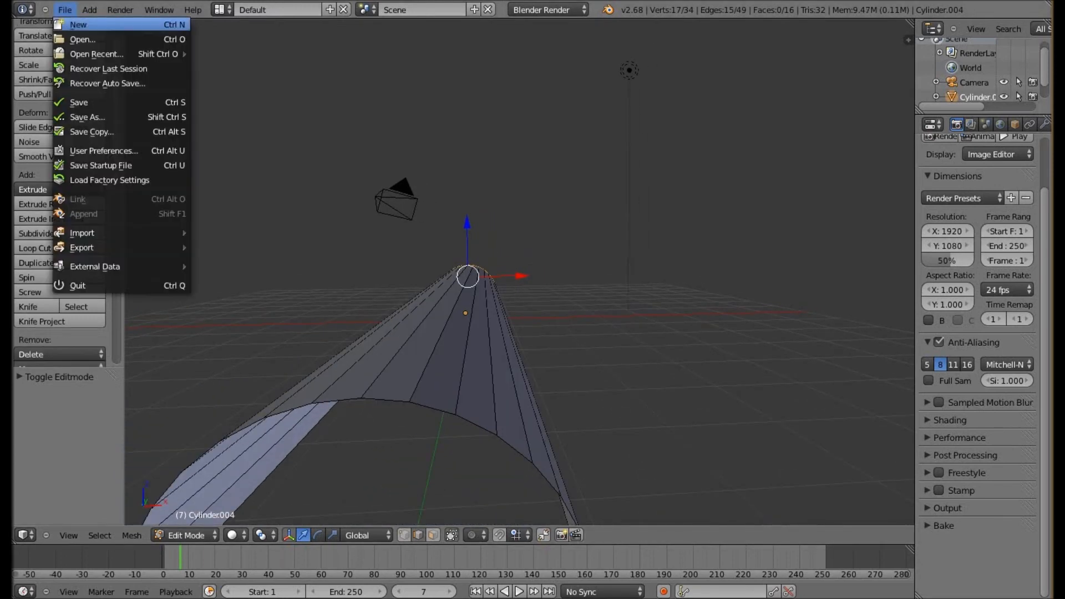
pyautogui.click(82, 38)
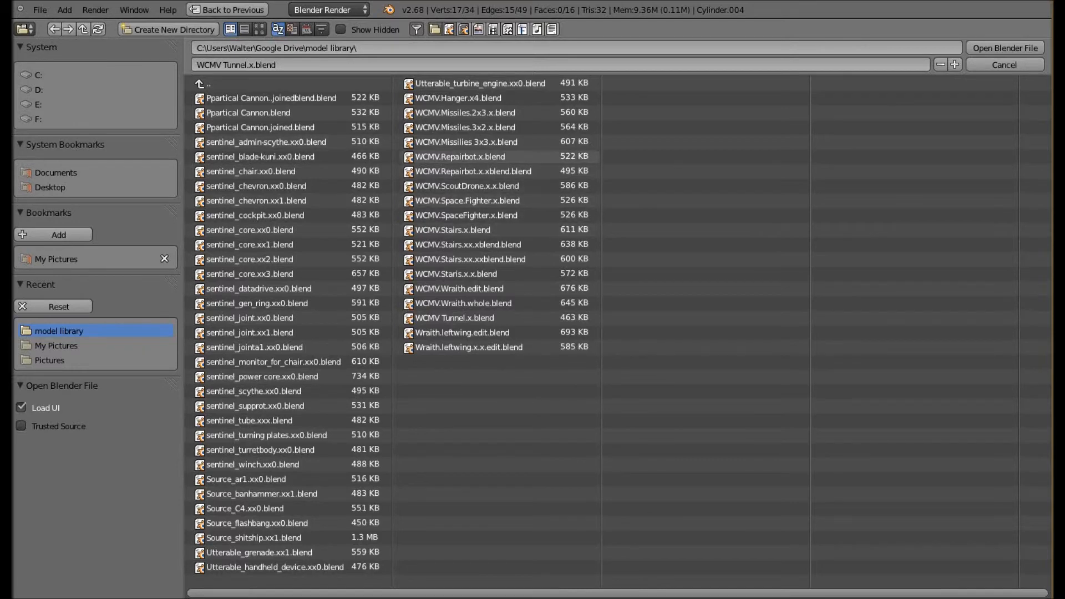
pyautogui.click(1003, 48)
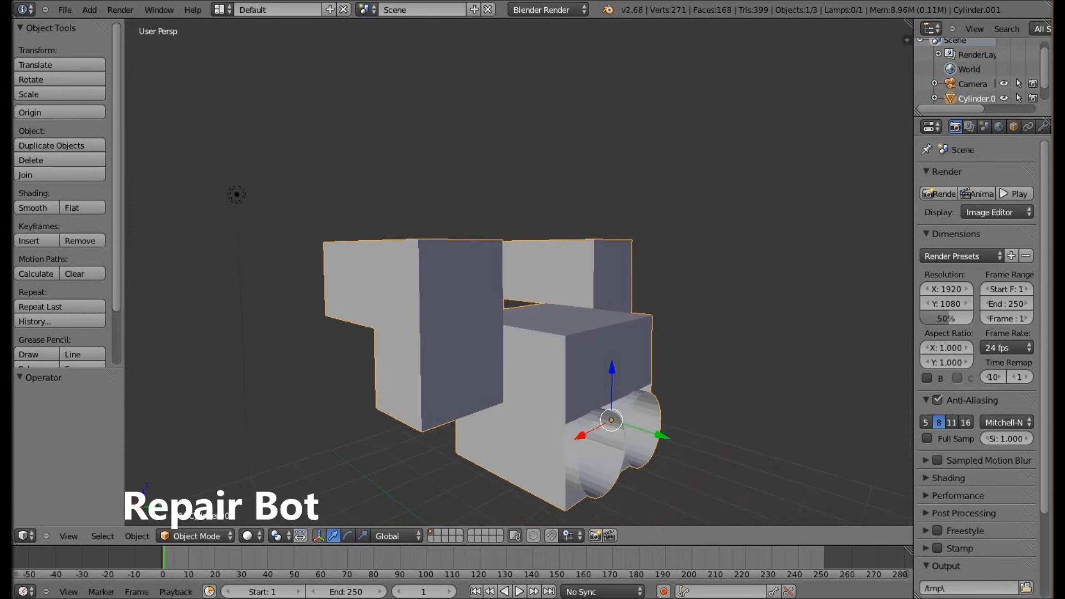
pyautogui.press('Tab')
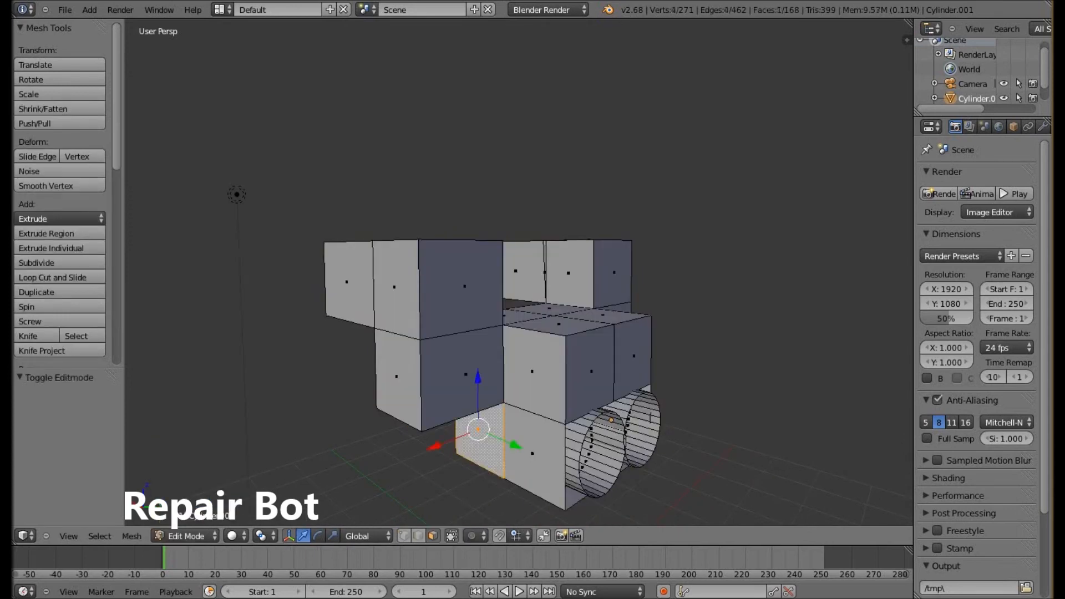